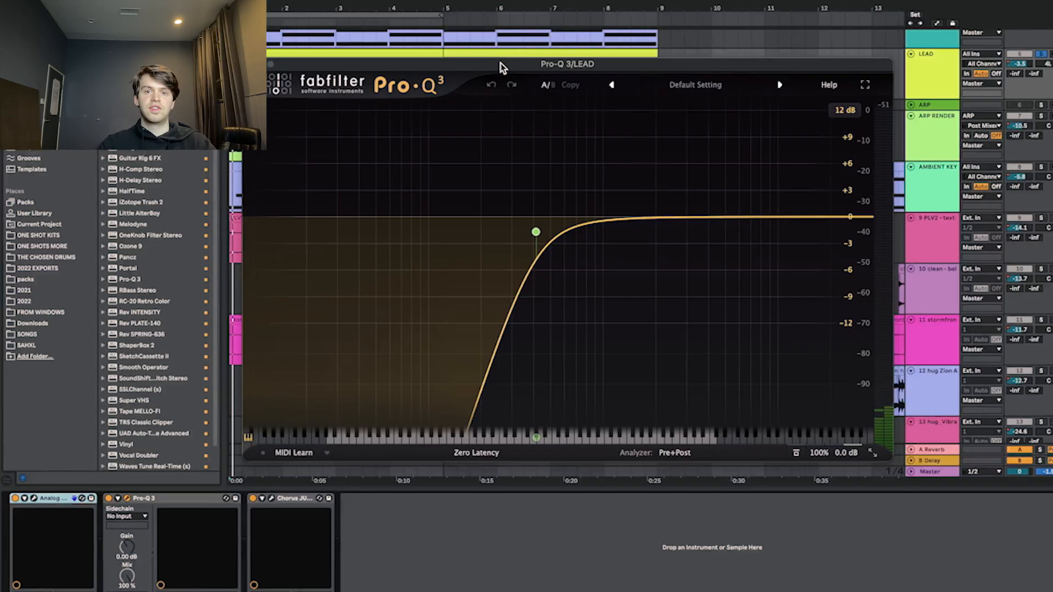
# Set a steep low-cut band in Pro-Q 3 on the LEAD track
pyautogui.click(535, 232)
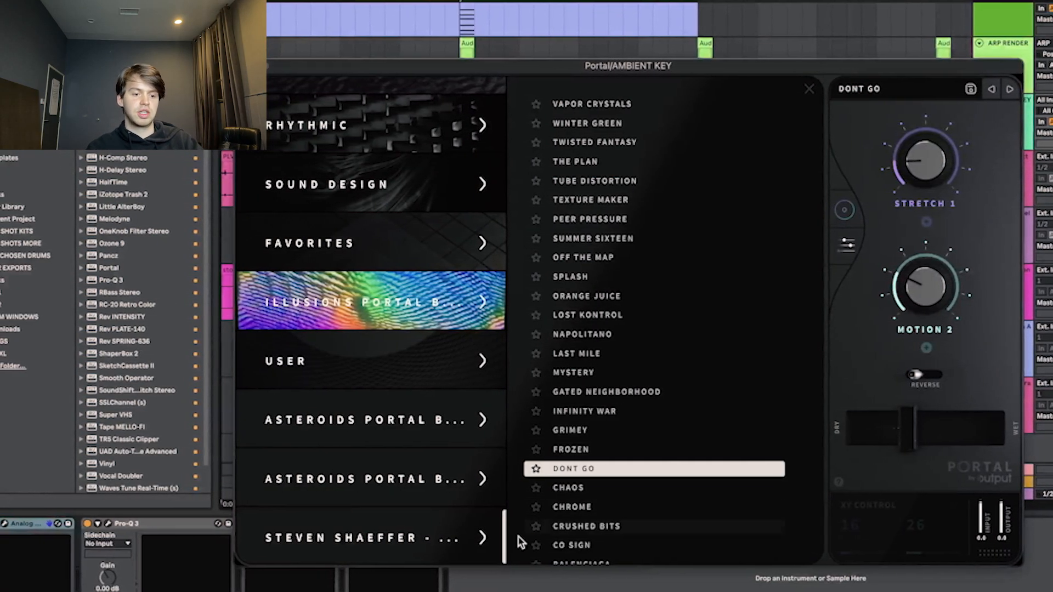
# Load the DONT GO preset in Portal on the AMBIENT KEY track
pyautogui.click(809, 88)
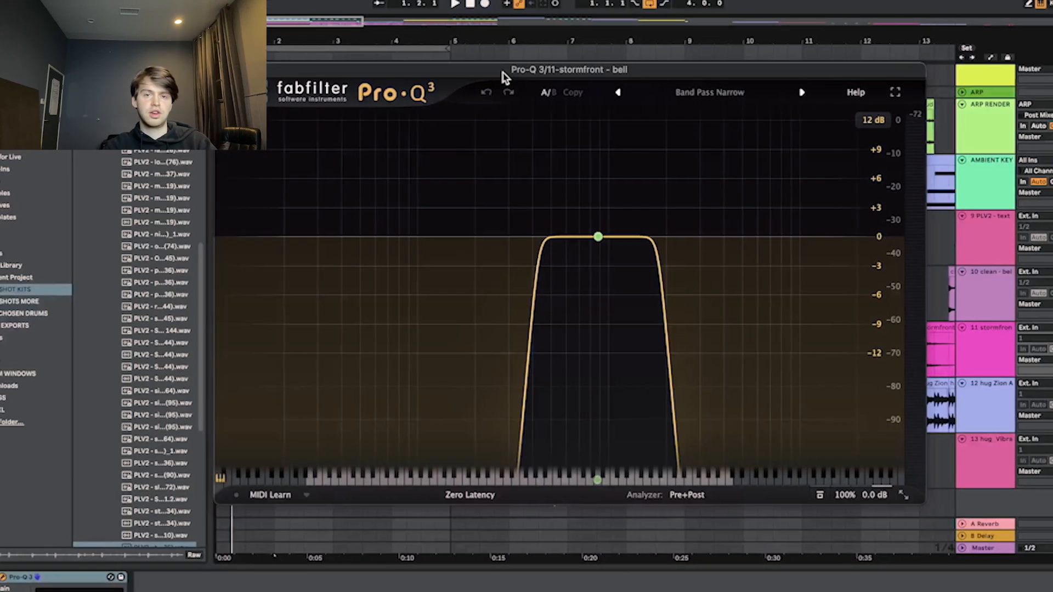
# Load the Band Pass Narrow preset in Pro-Q 3 on the stormfront track, centred near 883 Hz
pyautogui.click(598, 237)
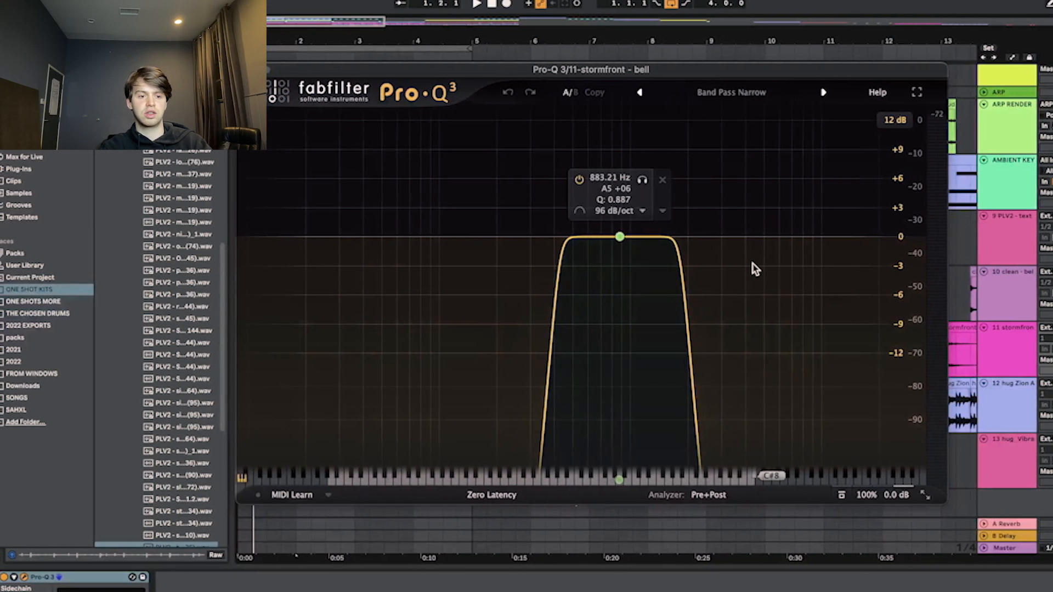